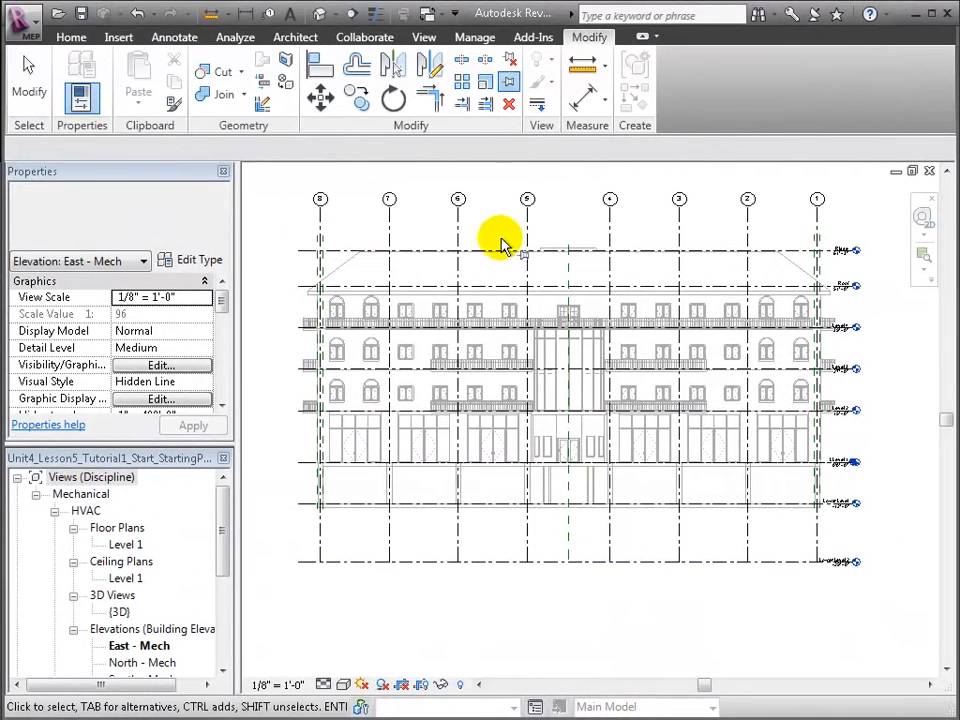
- Open the North - Mech elevation and expand the View tab's Plan Views drop-down
click(325, 305)
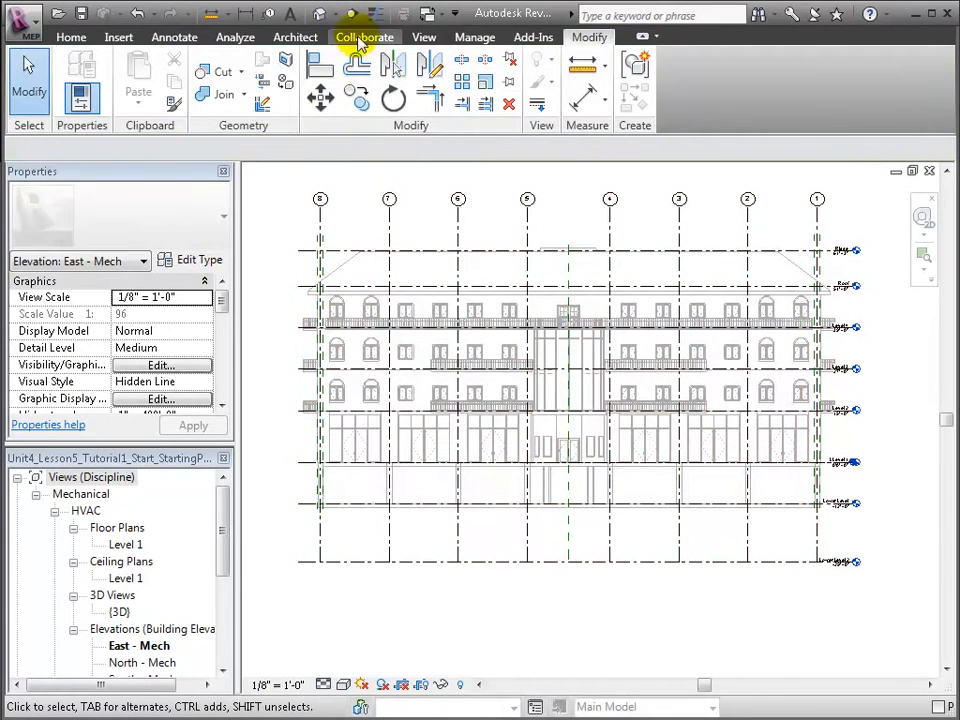
click(364, 37)
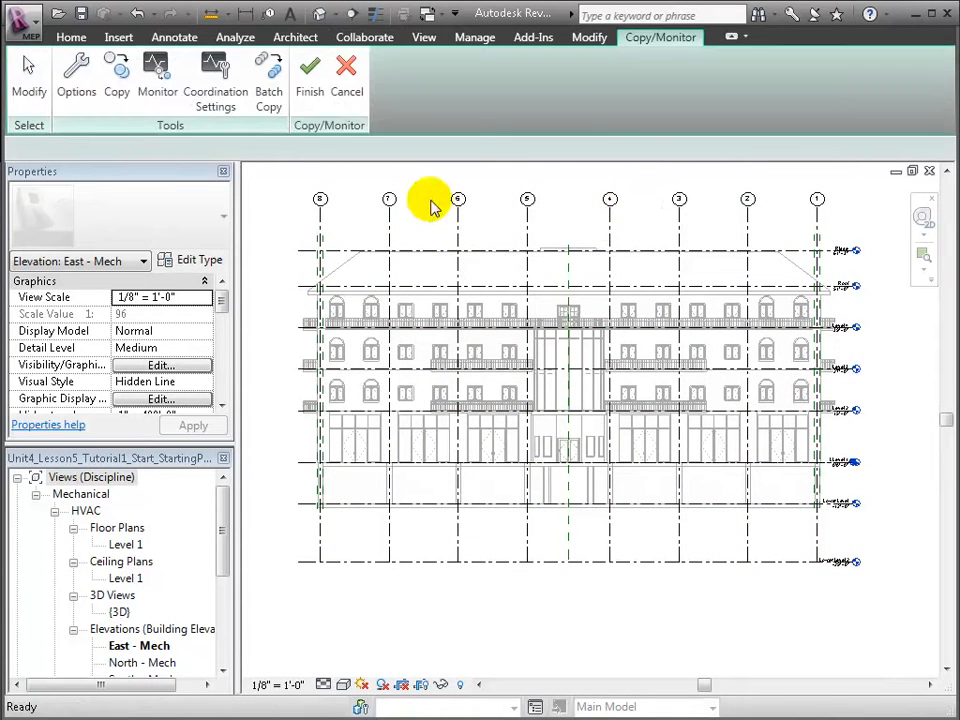
click(116, 70)
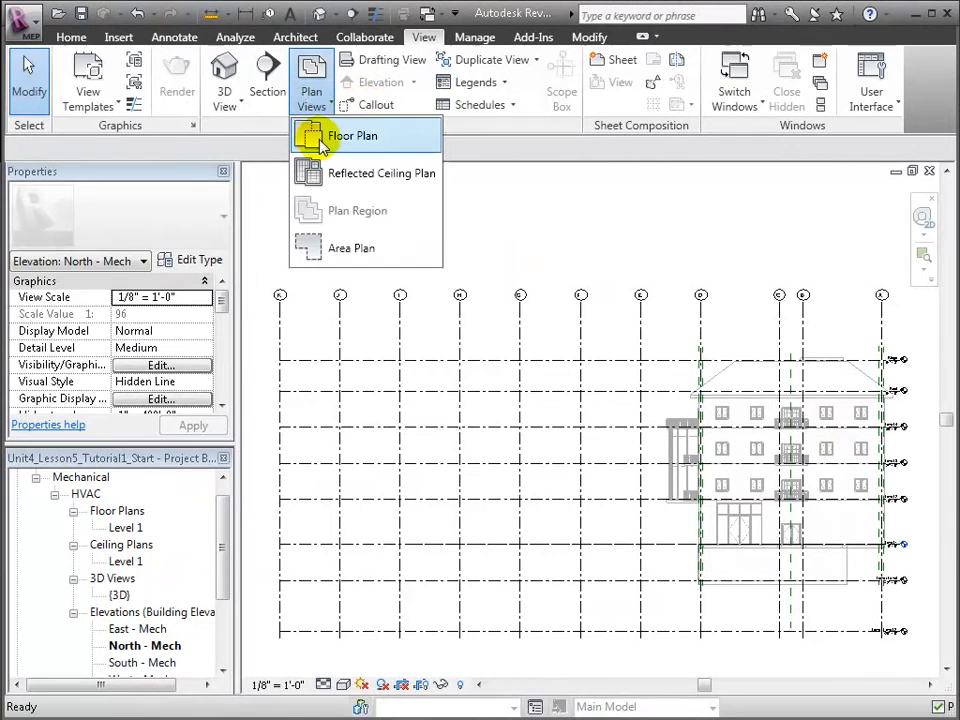
- Create floor plans for Level 2, Level 3, Level 4, Lower Level, Lower Level 2, Ridge and Roof
click(352, 135)
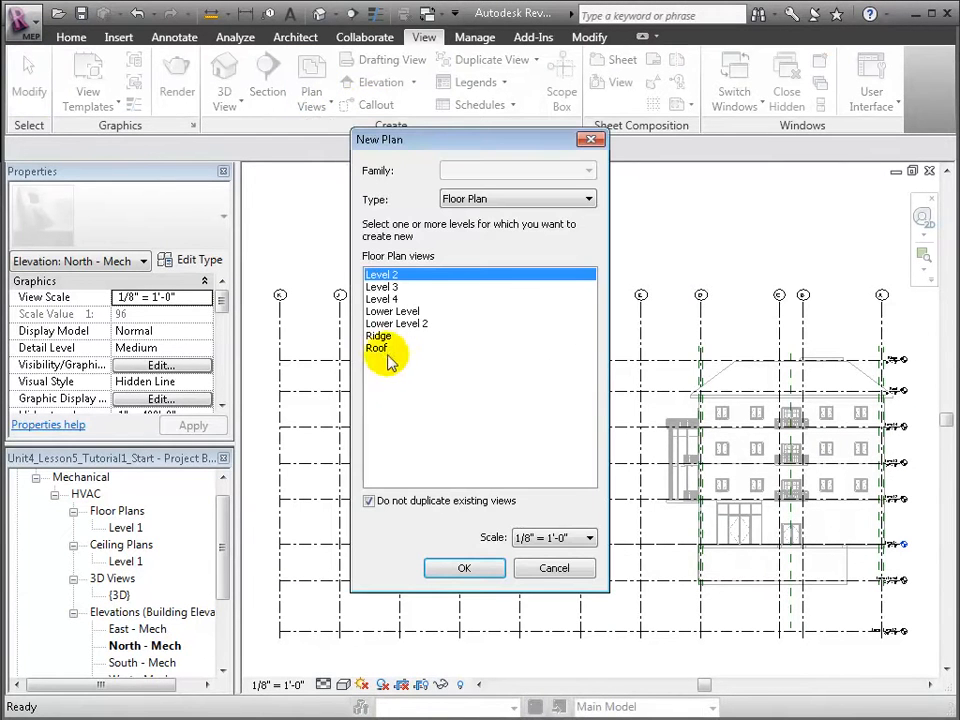
click(464, 567)
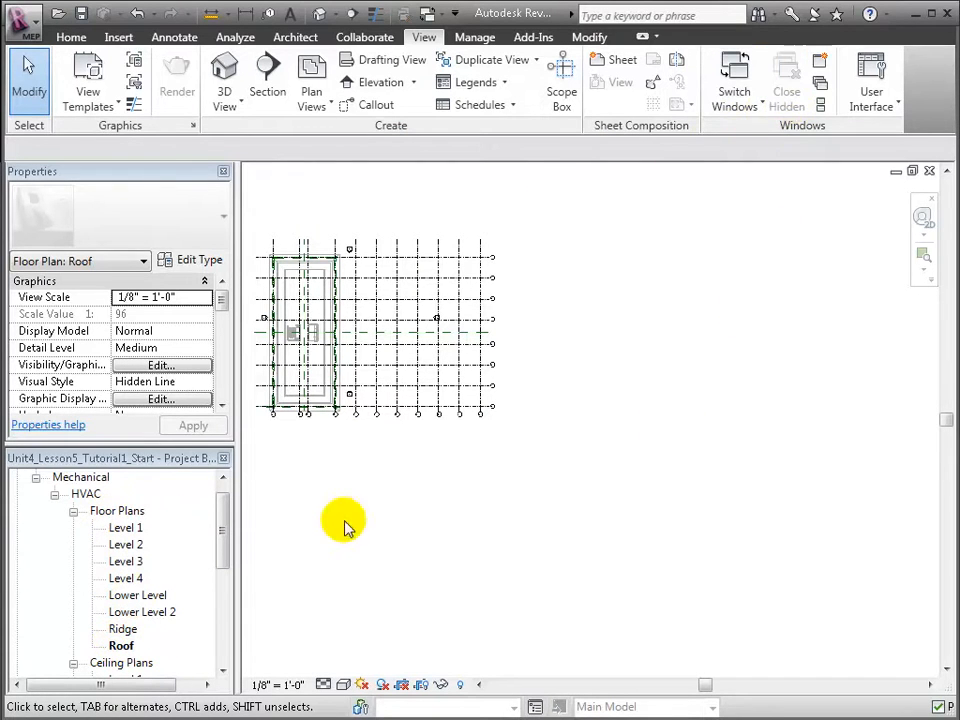
click(311, 82)
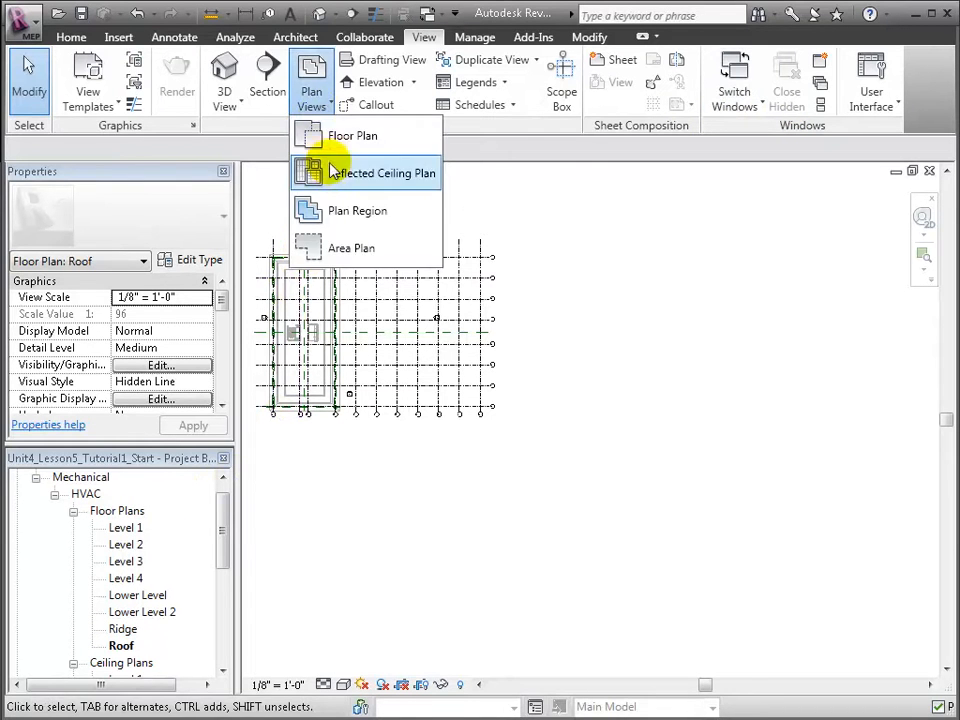
- Create reflected ceiling plans for Level 2 through Roof, then open the Level 1 ceiling plan
click(382, 172)
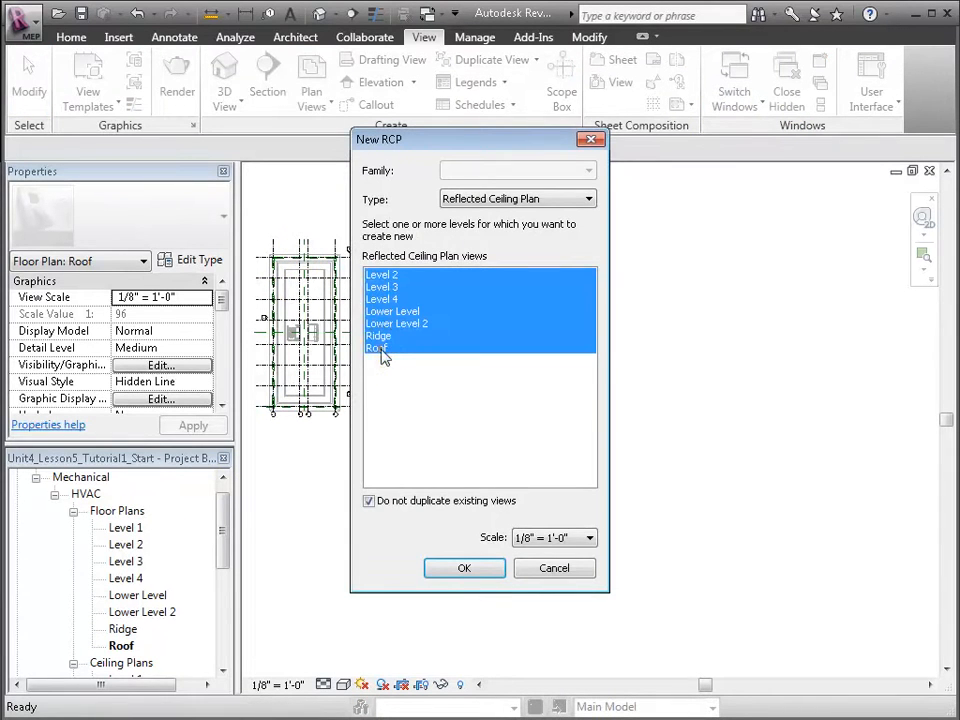
click(464, 568)
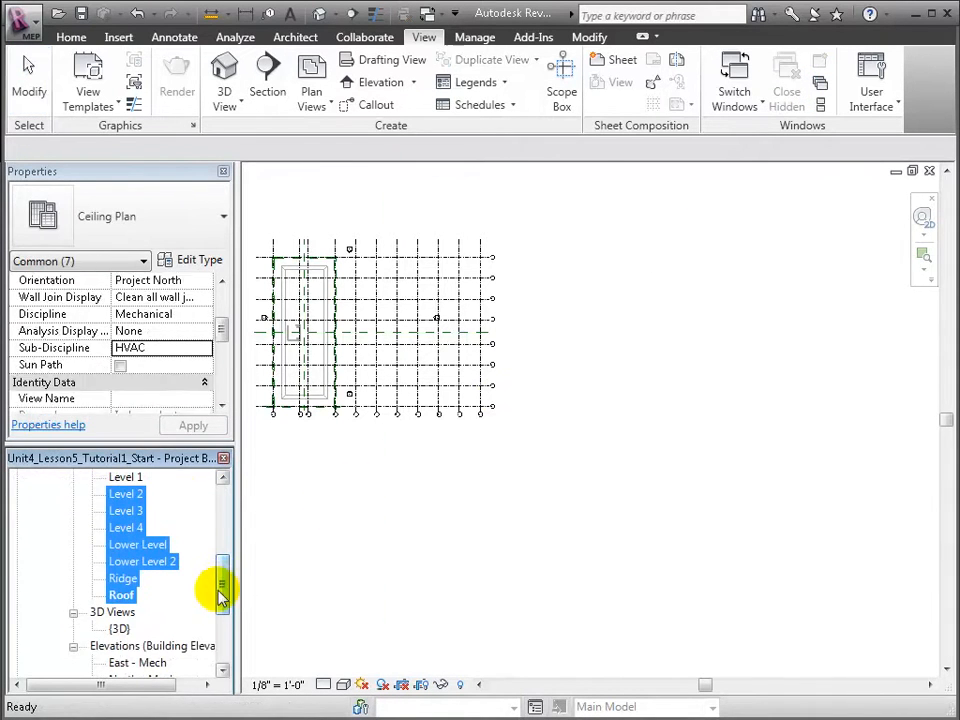
double_click(124, 493)
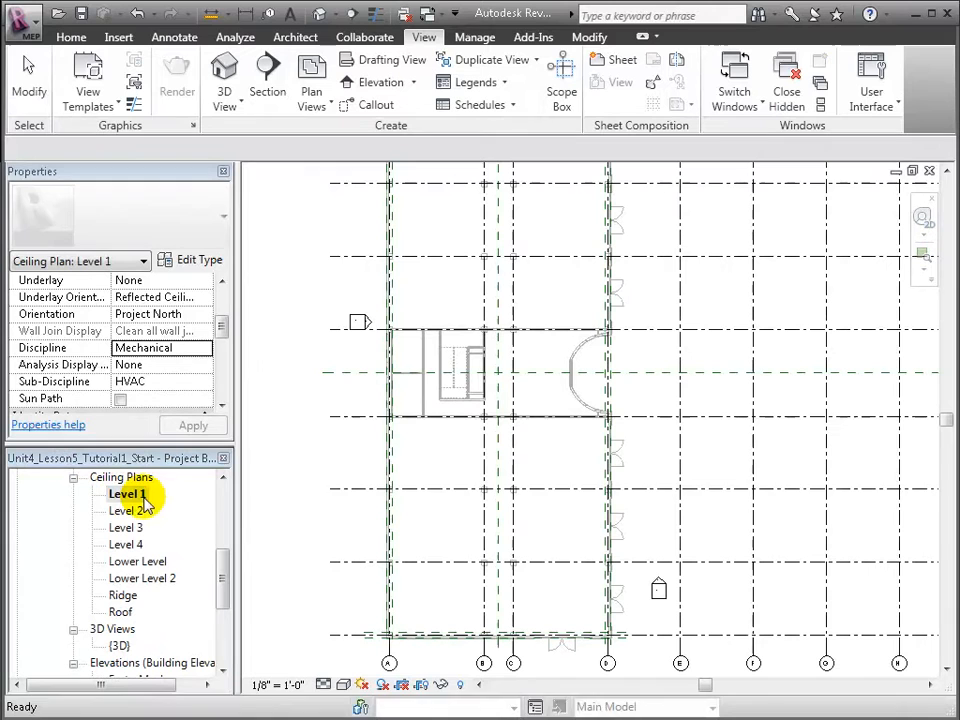
- Apply the Mechanical Ceiling template to the Level 1 ceiling plan and open the {3D} view
right_click(124, 493)
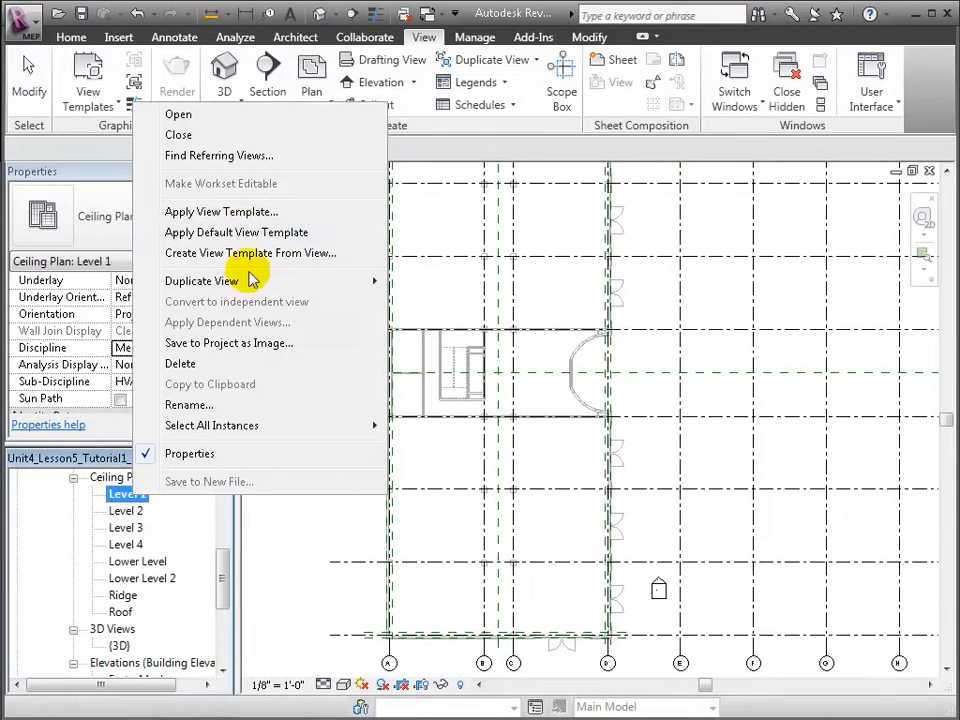
click(221, 211)
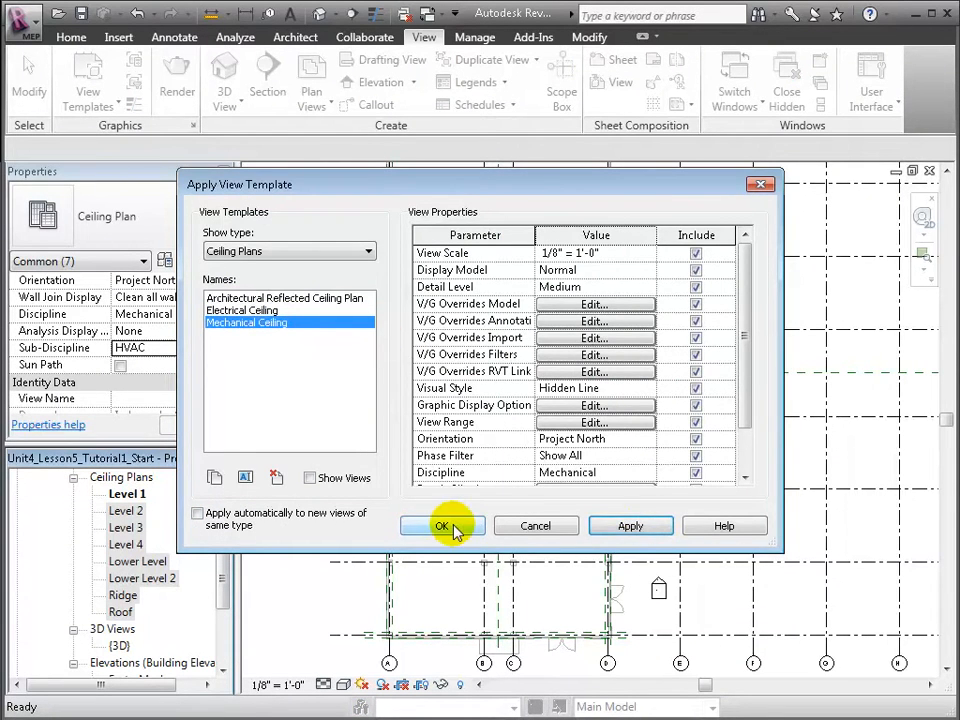
click(442, 525)
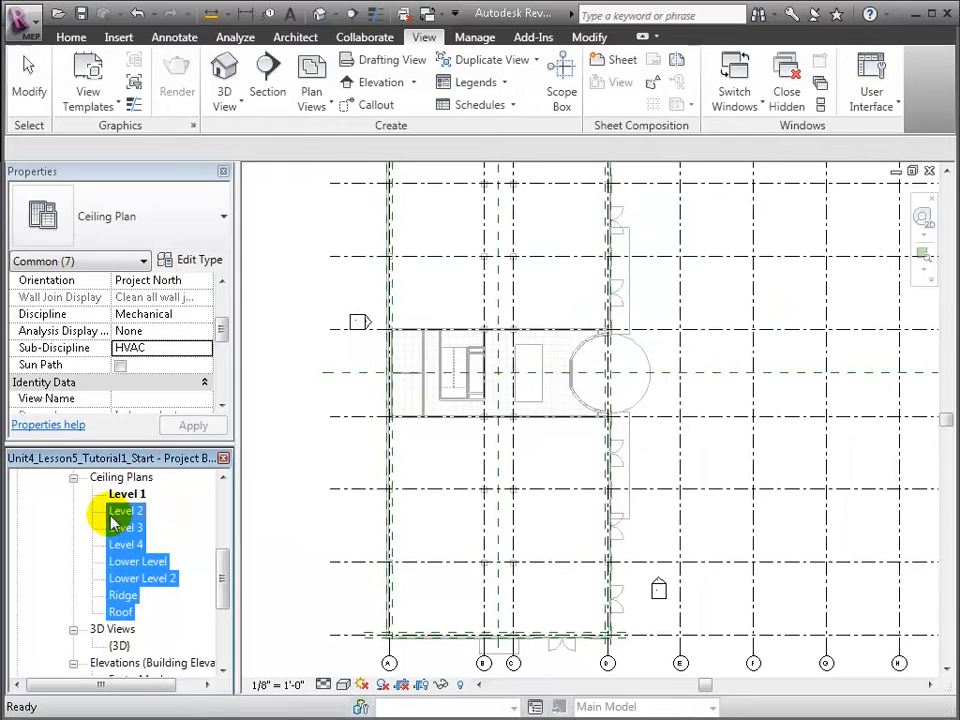
double_click(127, 510)
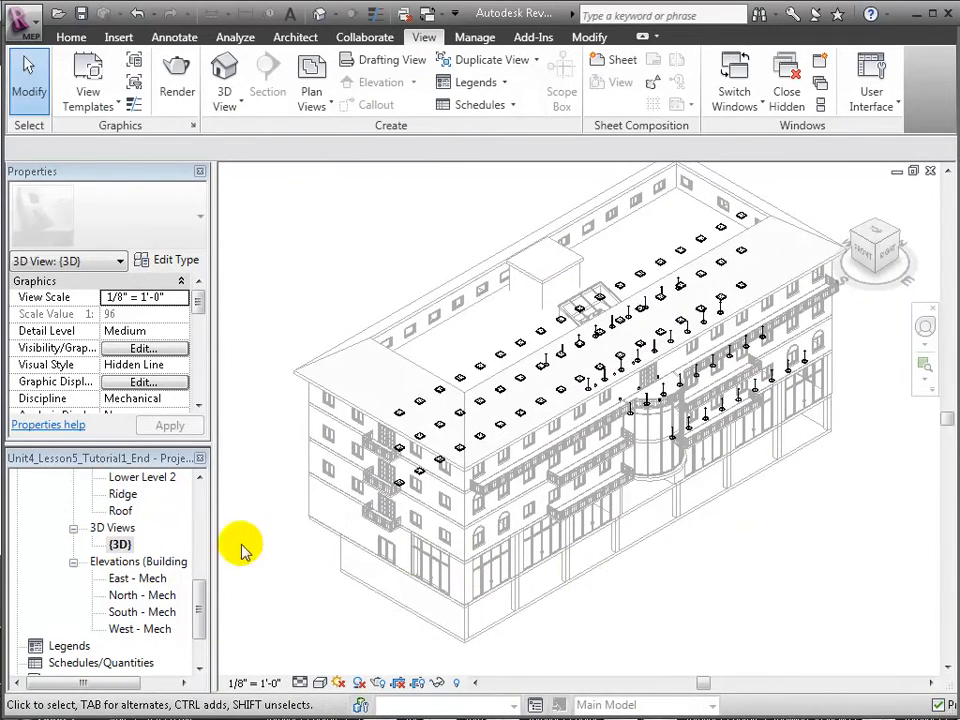
- Duplicate the {3D} view and name the copy '3D HVAC'
right_click(119, 544)
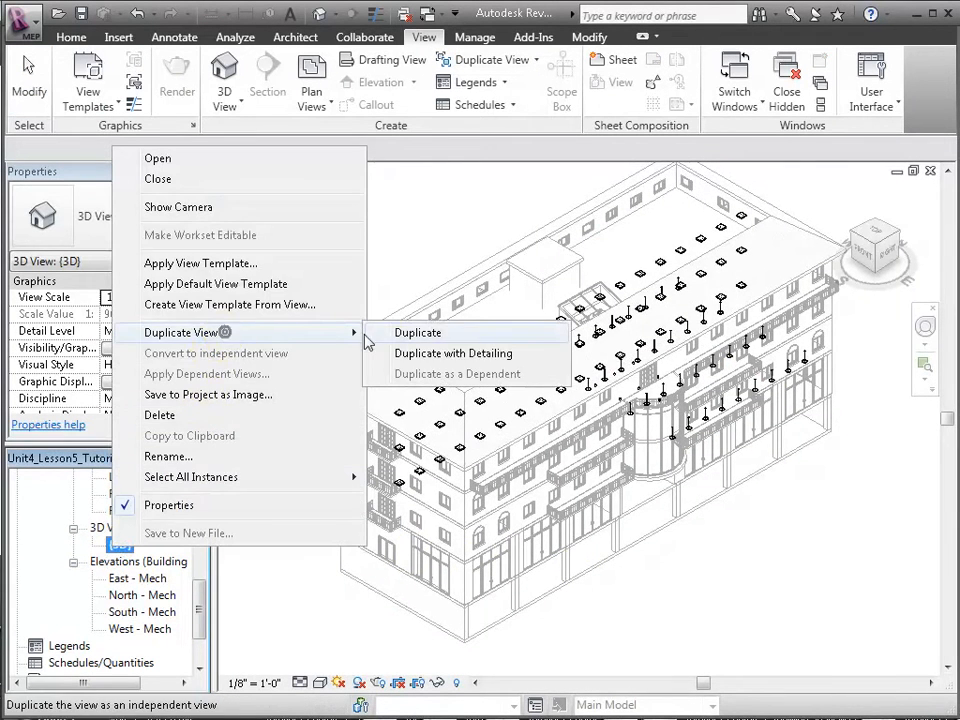
click(417, 332)
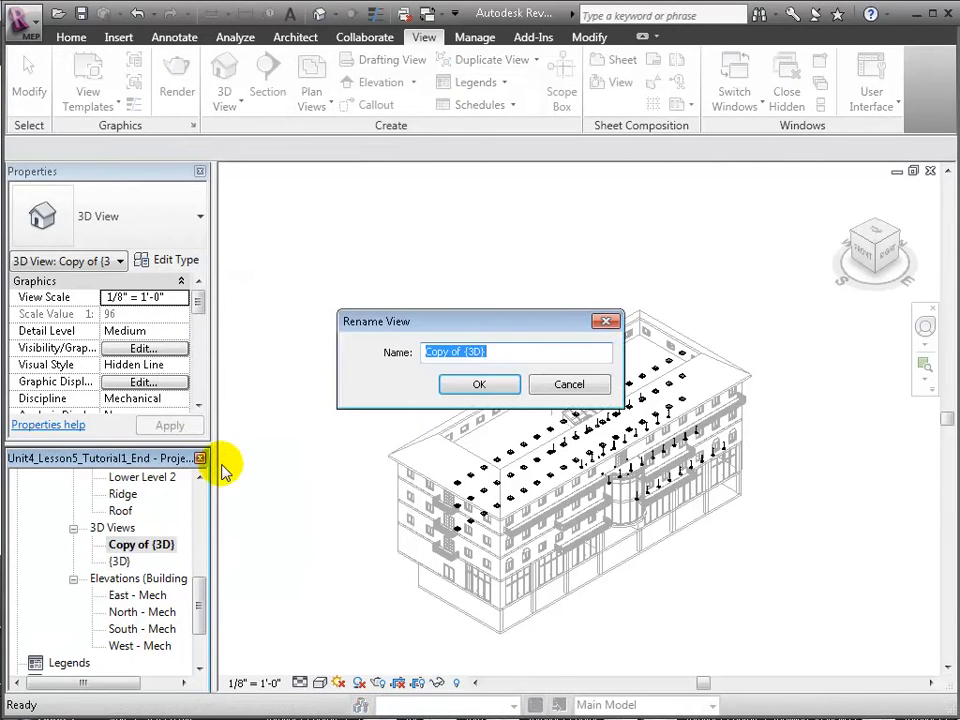
text(3D HVAC)
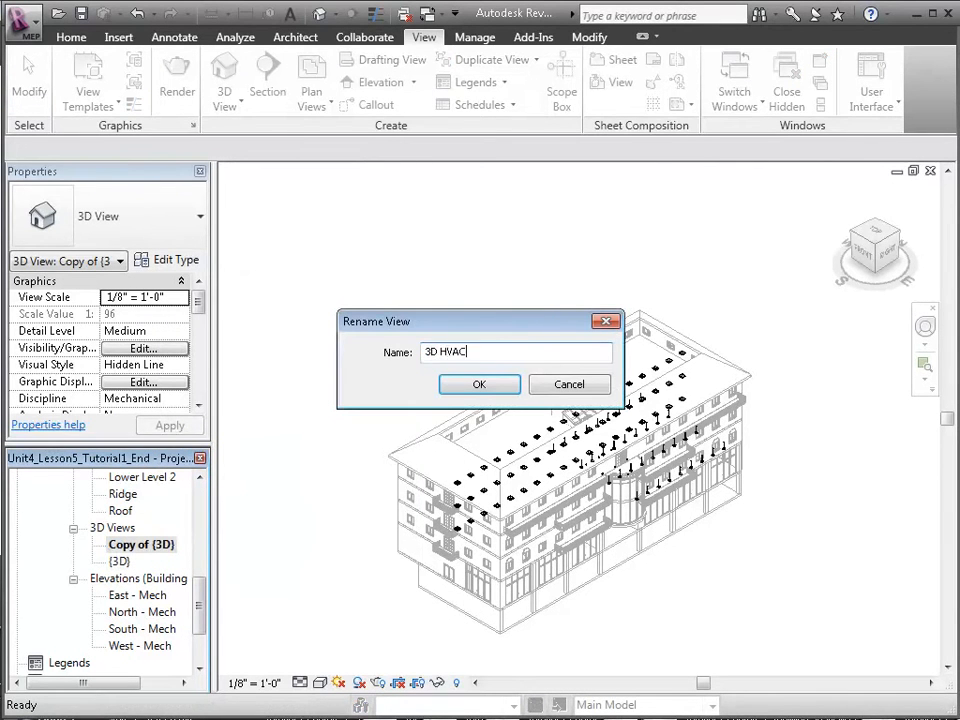
click(478, 384)
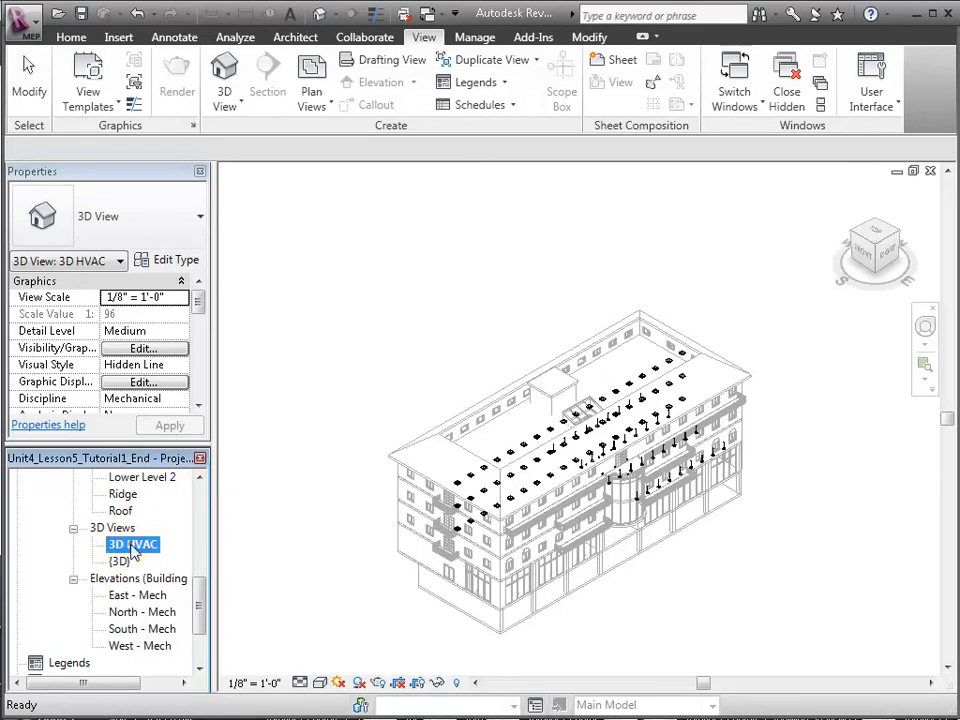
- Assign the Mechanical Plan view template to the 3D HVAC view
right_click(131, 544)
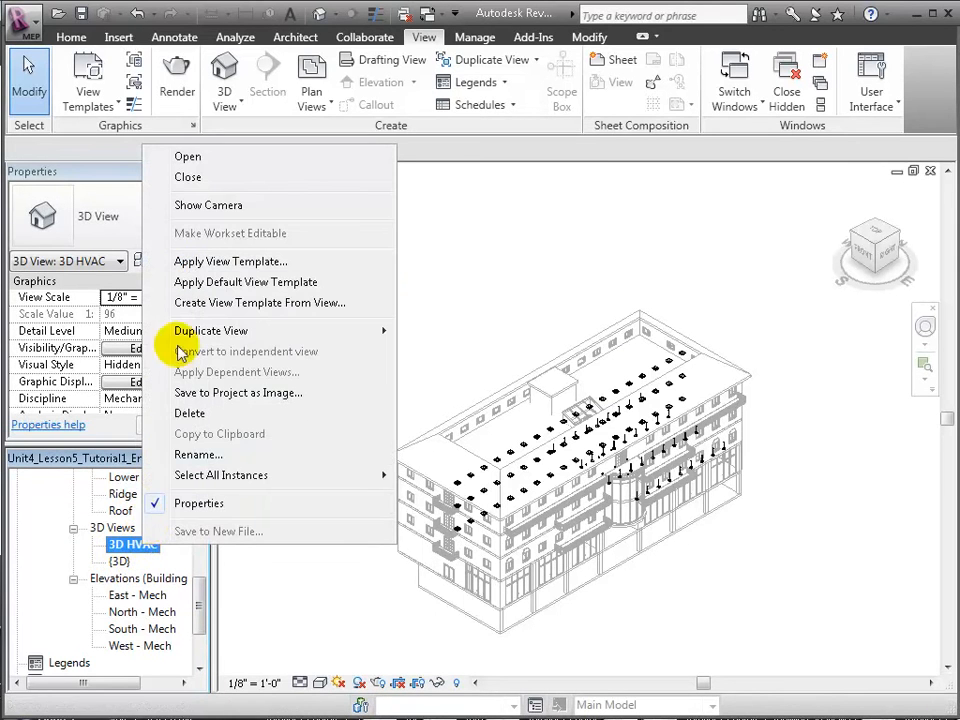
click(230, 261)
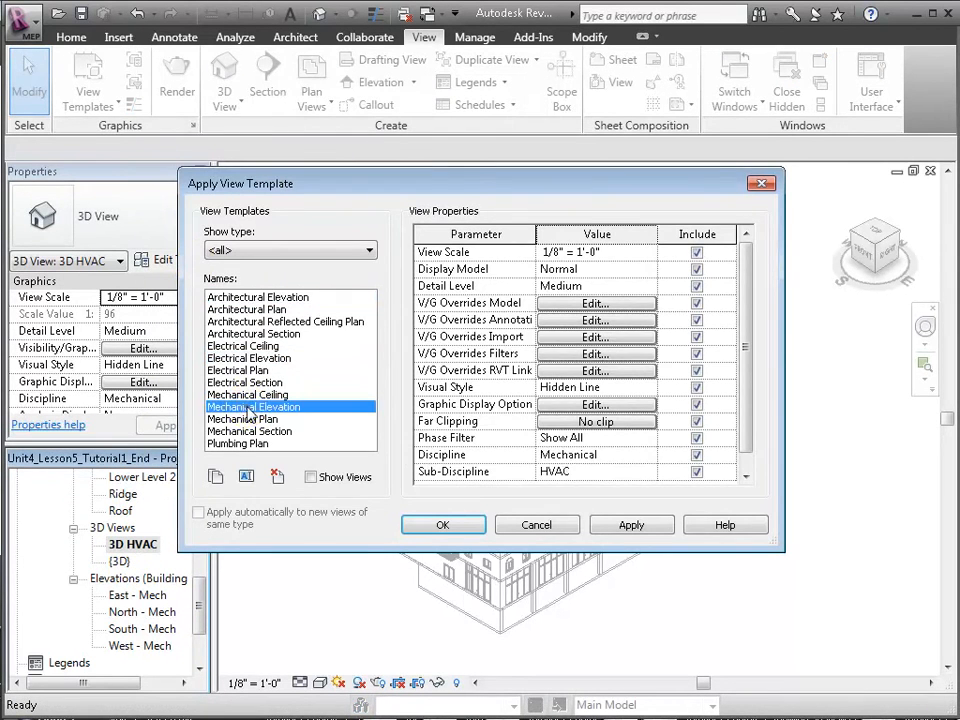
click(241, 419)
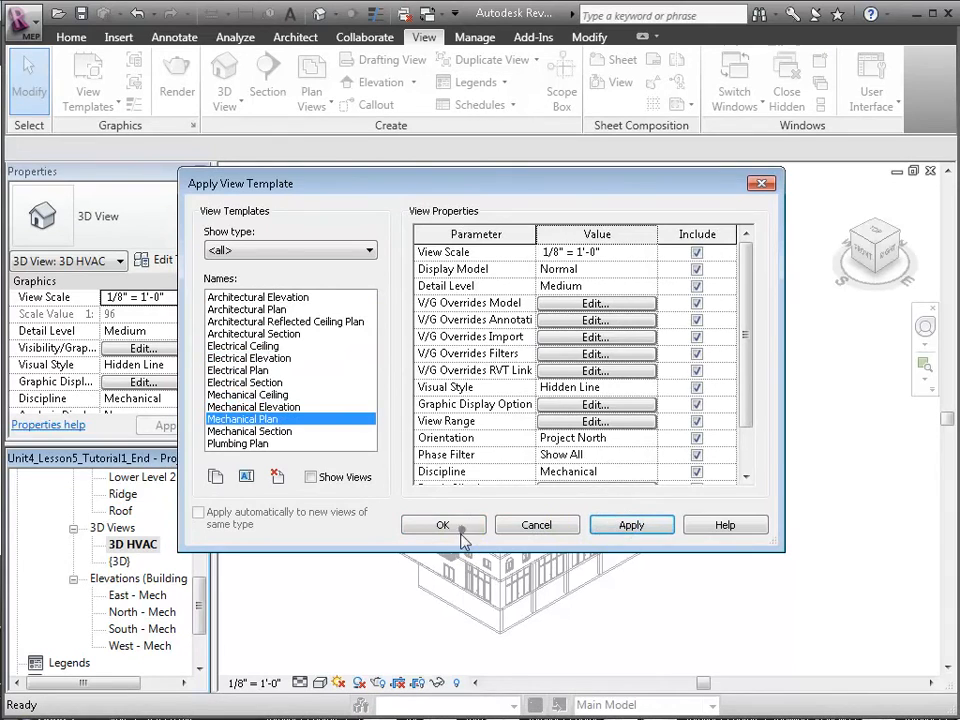
click(443, 524)
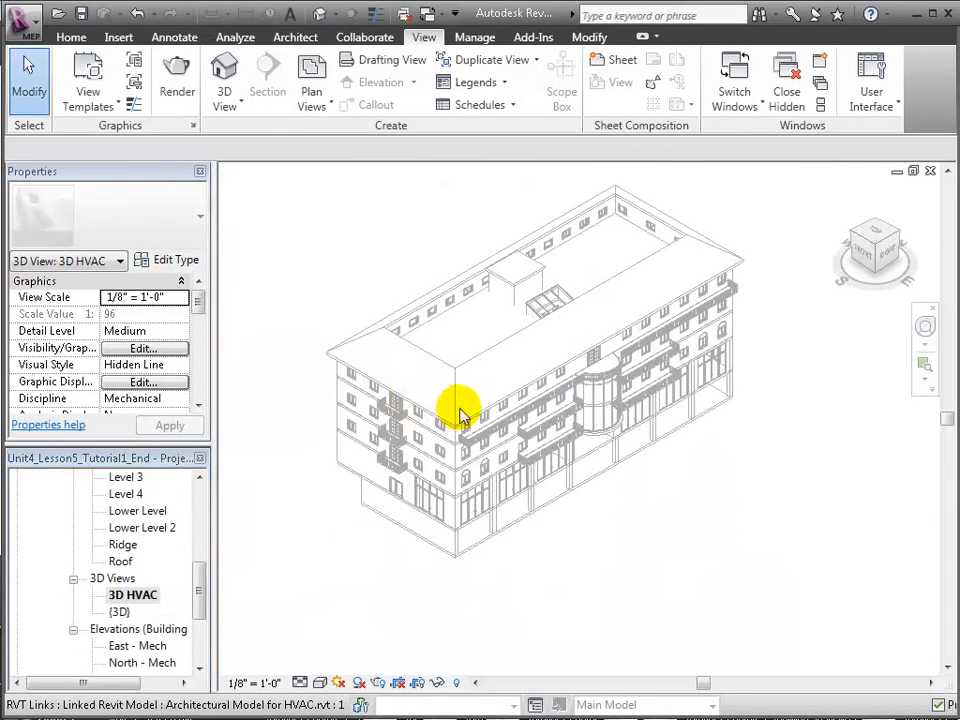